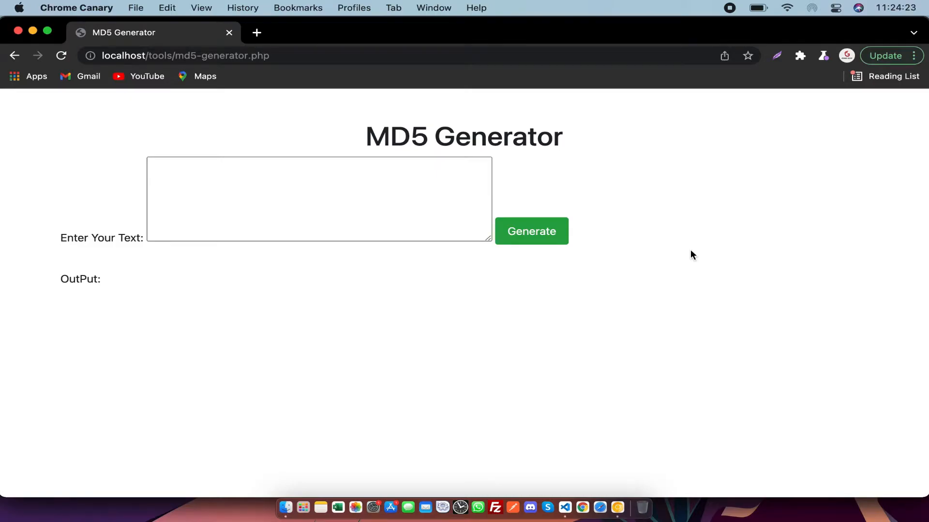
mouse_move(647, 164)
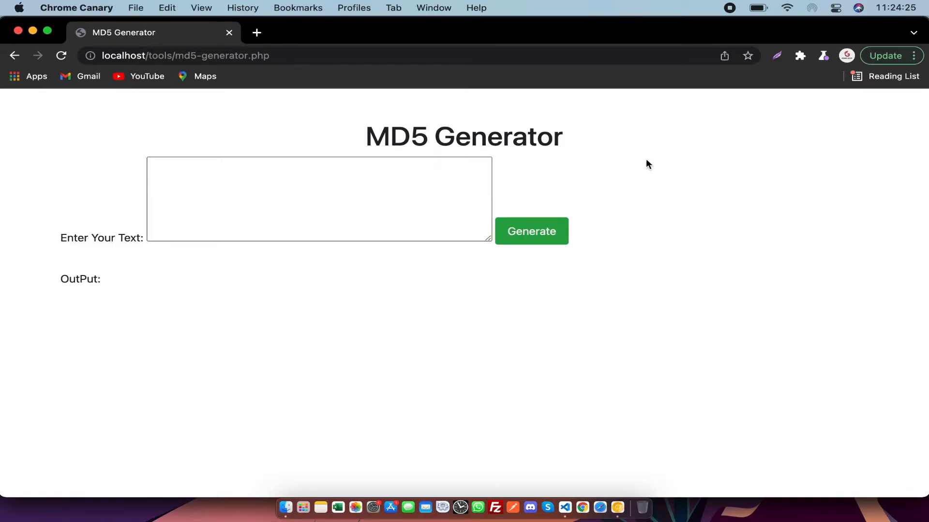
- Switch to md5-generator.php and highlight the 'Generate' submit value and 'submit' in the isset check
triple_click(463, 137)
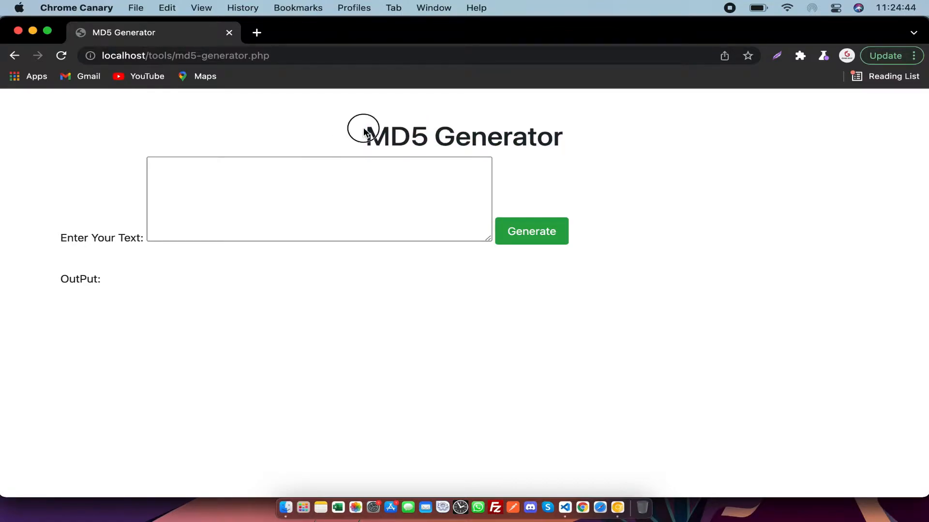
double_click(395, 138)
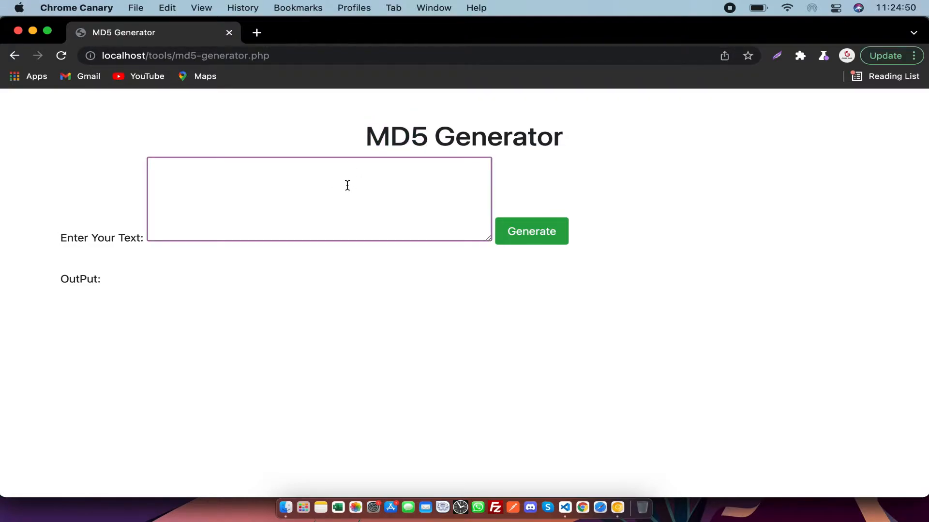
key(Cmd+Tab)
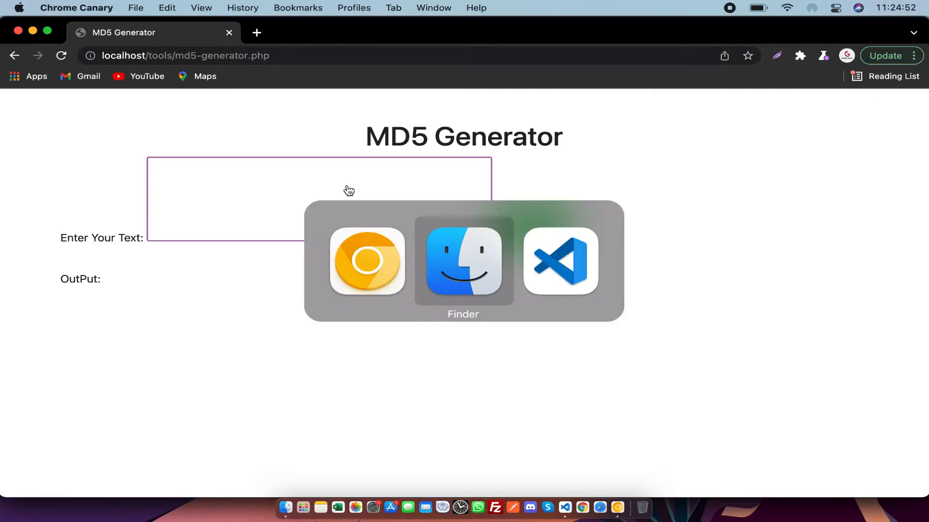
click(561, 268)
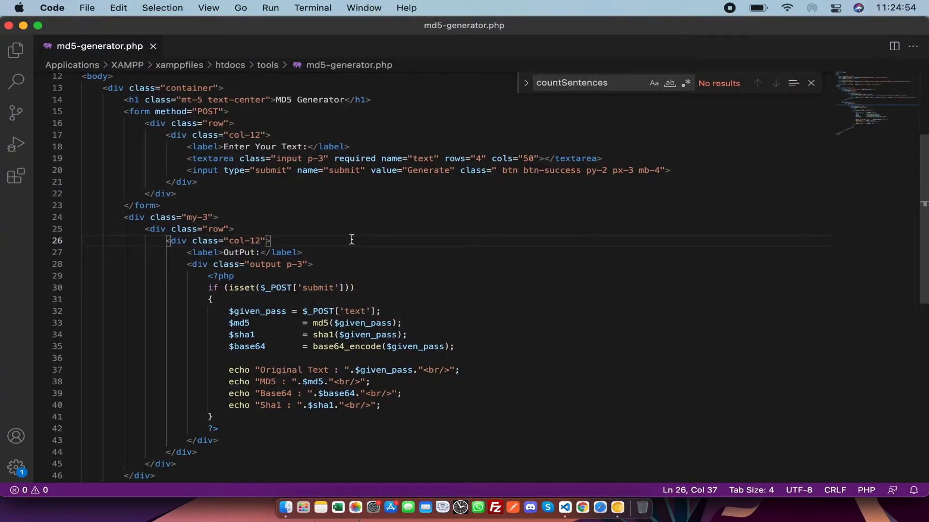
mouse_move(323, 158)
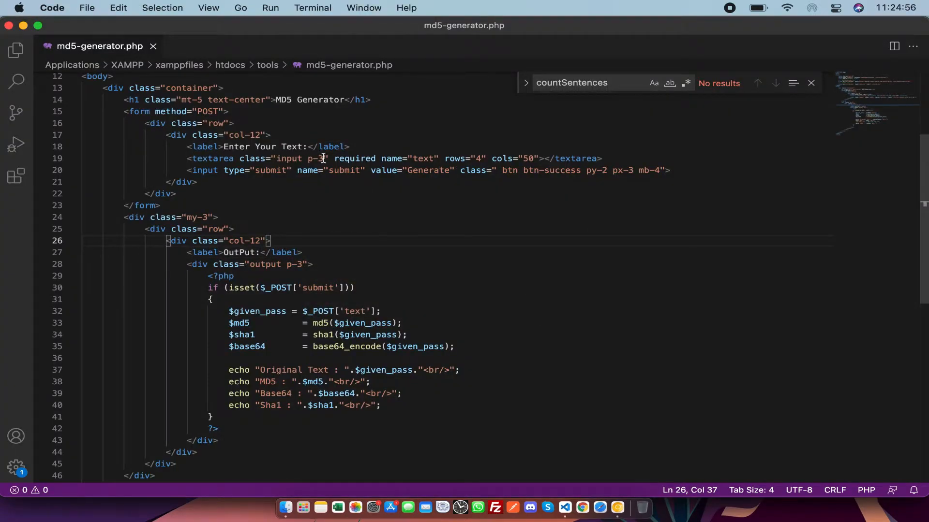
double_click(428, 170)
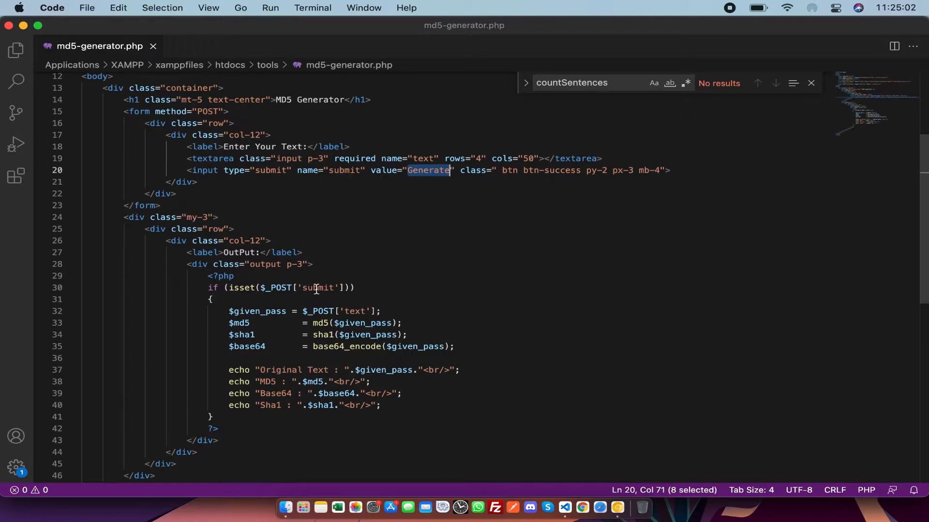
double_click(317, 287)
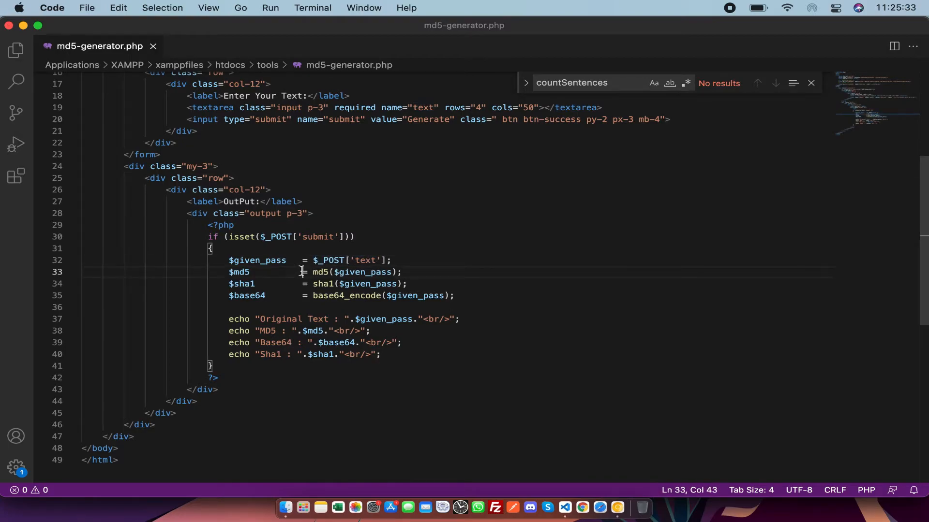
mouse_move(321, 272)
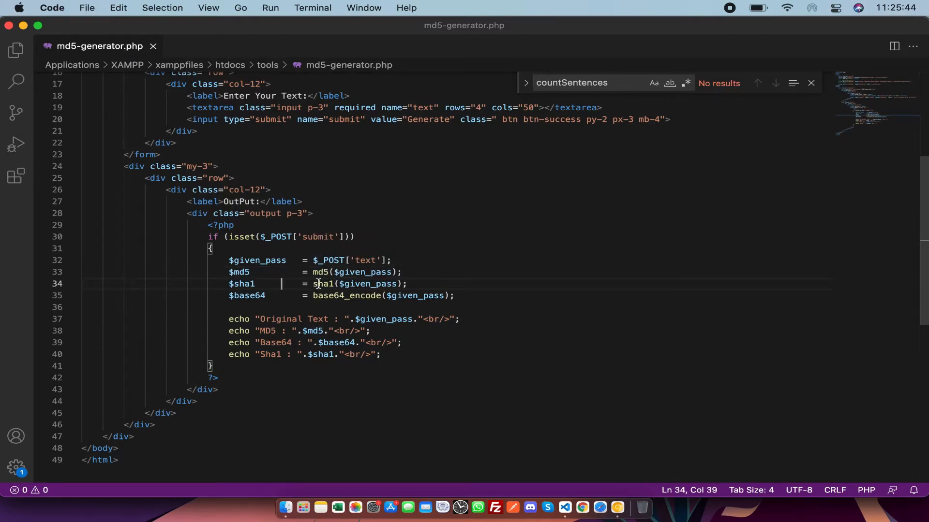
double_click(321, 284)
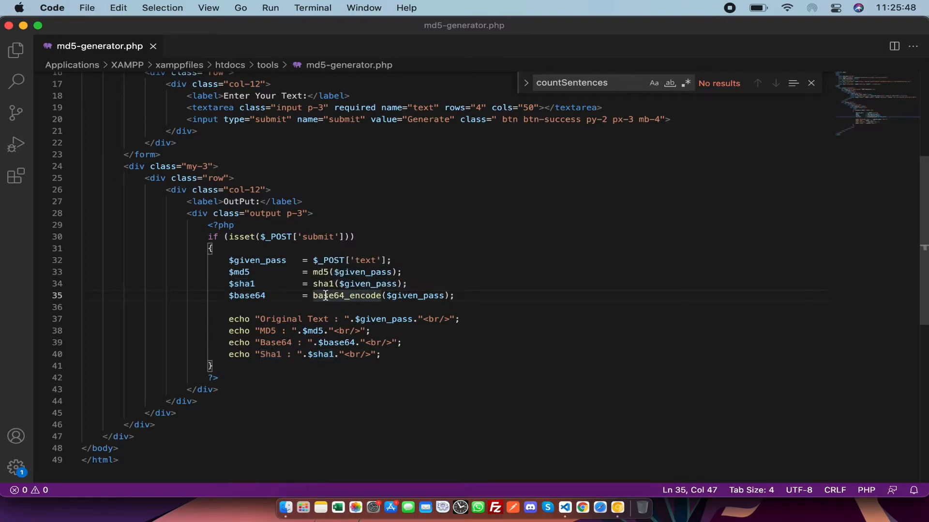
mouse_move(363, 295)
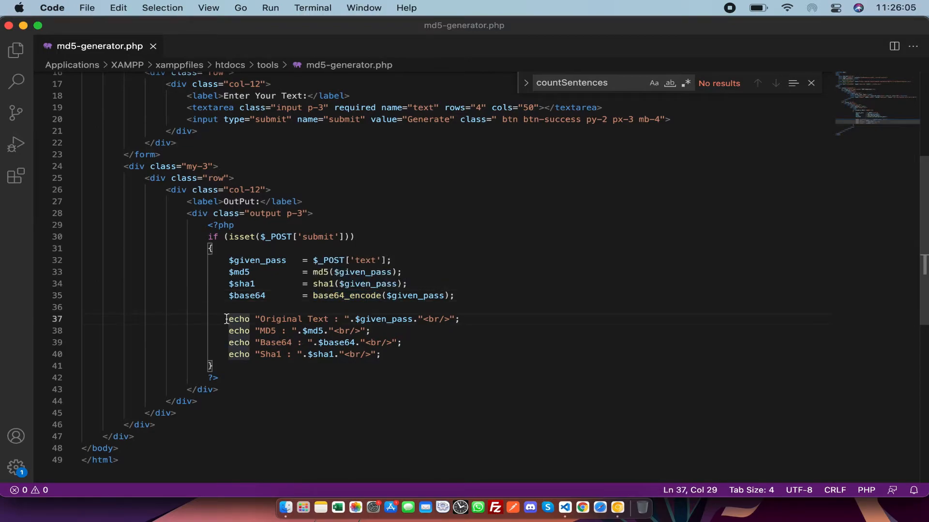
drag(228, 319, 391, 354)
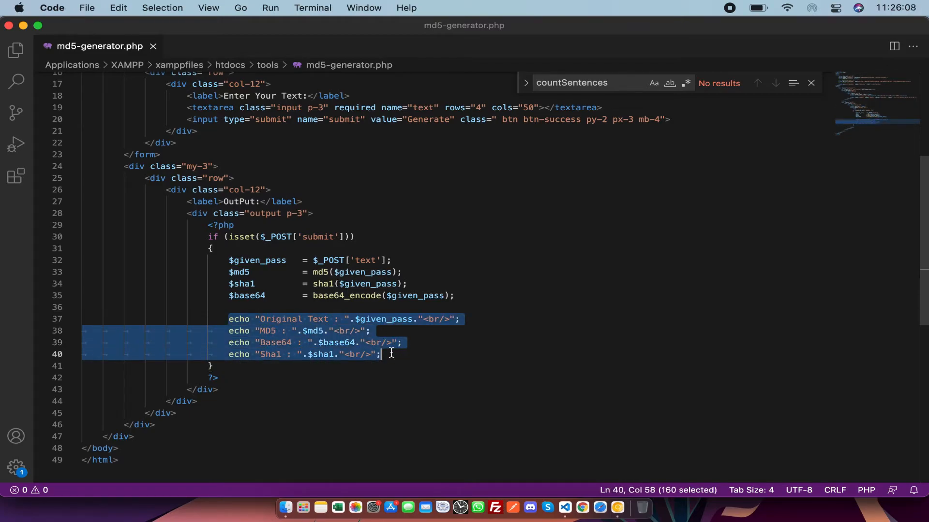
click(312, 330)
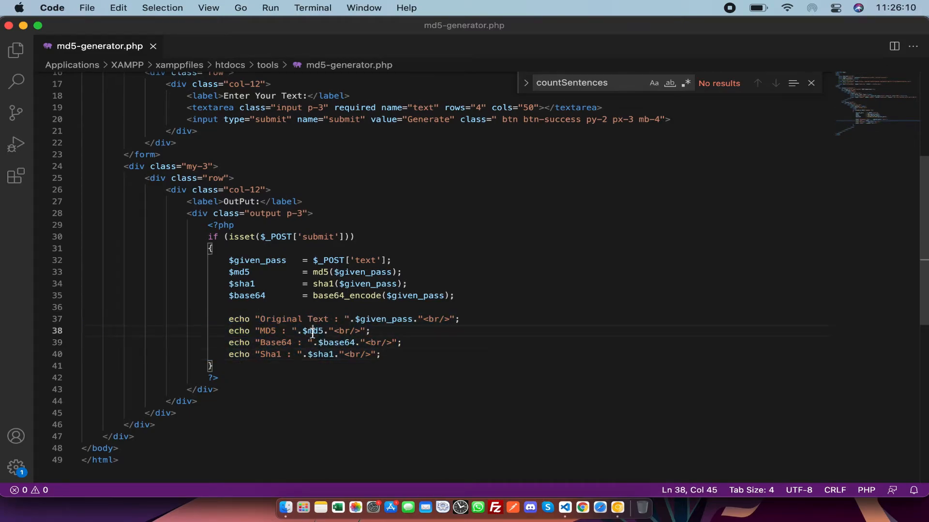
double_click(337, 343)
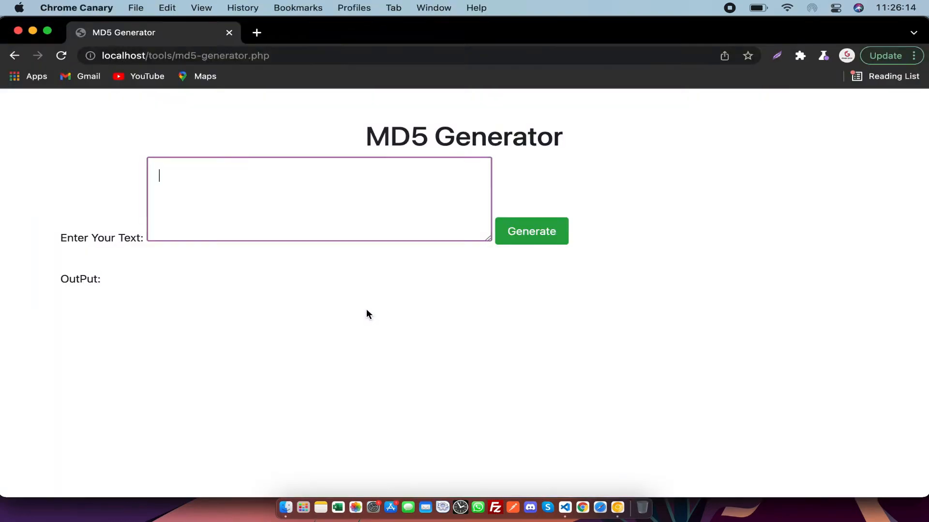
mouse_move(356, 210)
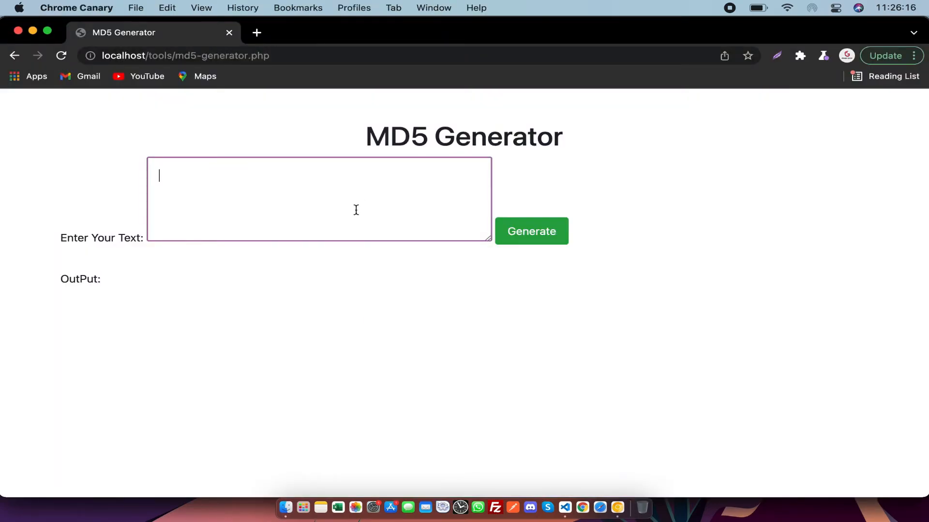
- Enter 'rhus asdbasdasd' in the text box and submit it with Generate
text(rhus asdbasdasd)
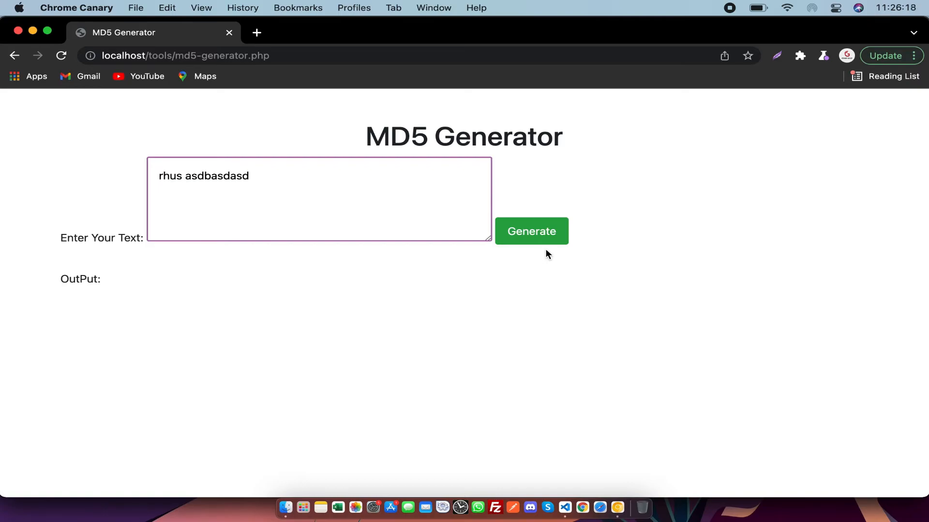
click(531, 232)
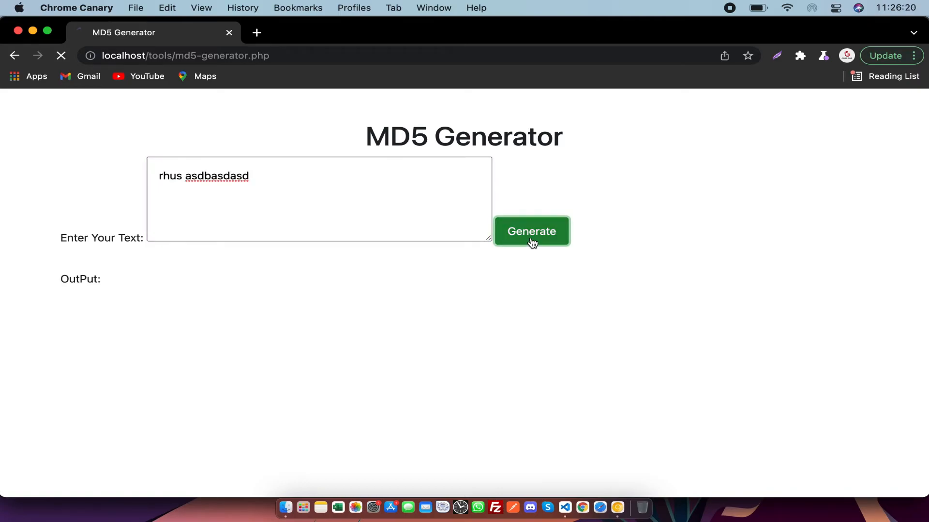
click(532, 232)
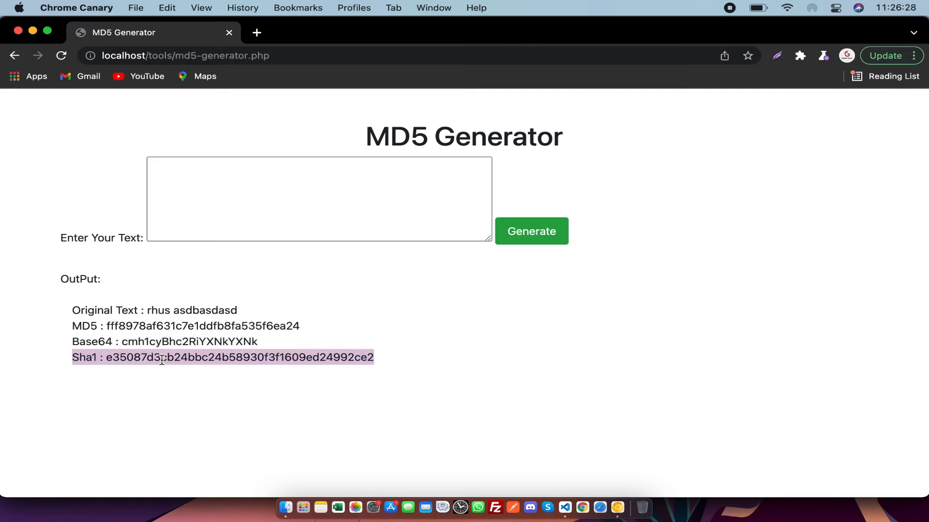
- Highlight part of the Sha1 hash and the MD5 Generator heading in the results
click(240, 347)
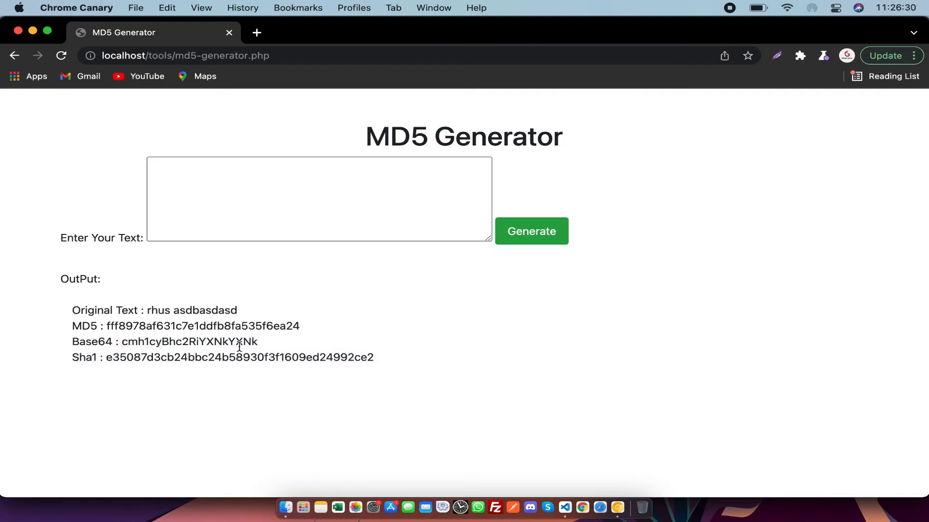
drag(285, 357, 374, 357)
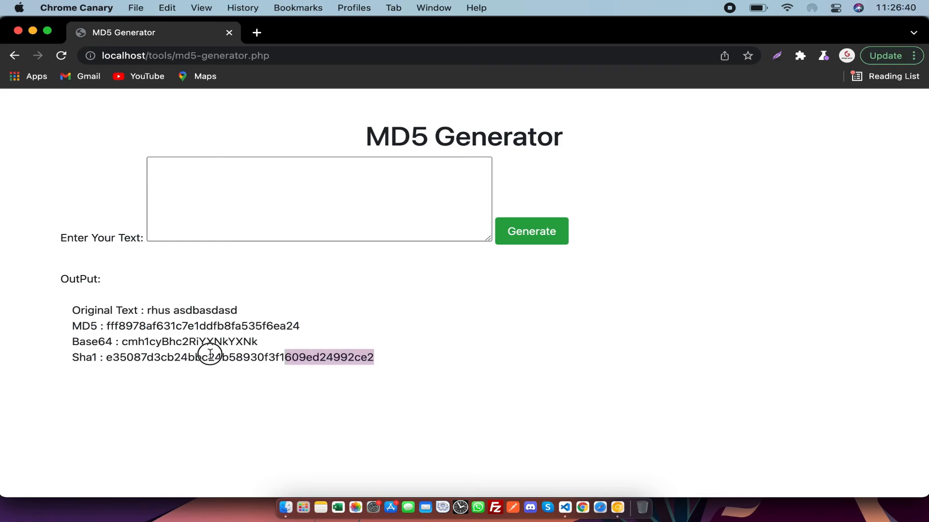
drag(209, 354, 58, 324)
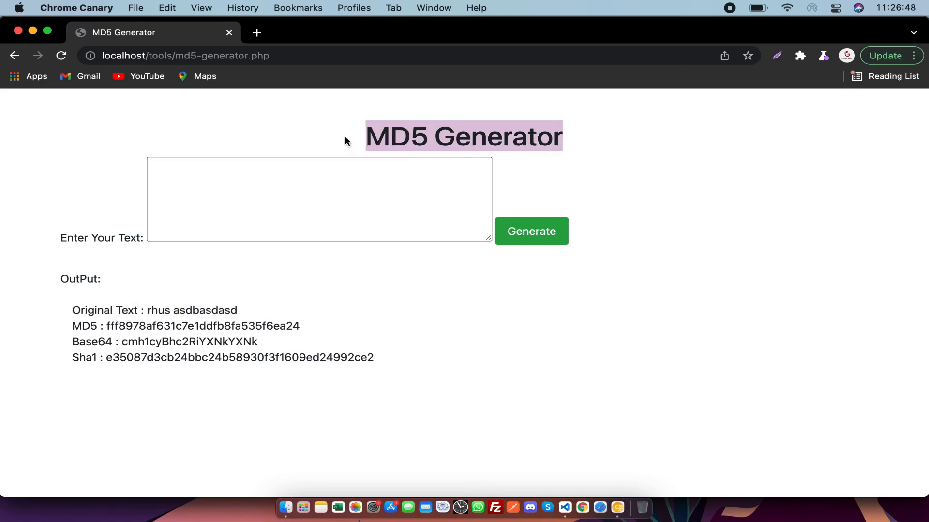
mouse_move(396, 250)
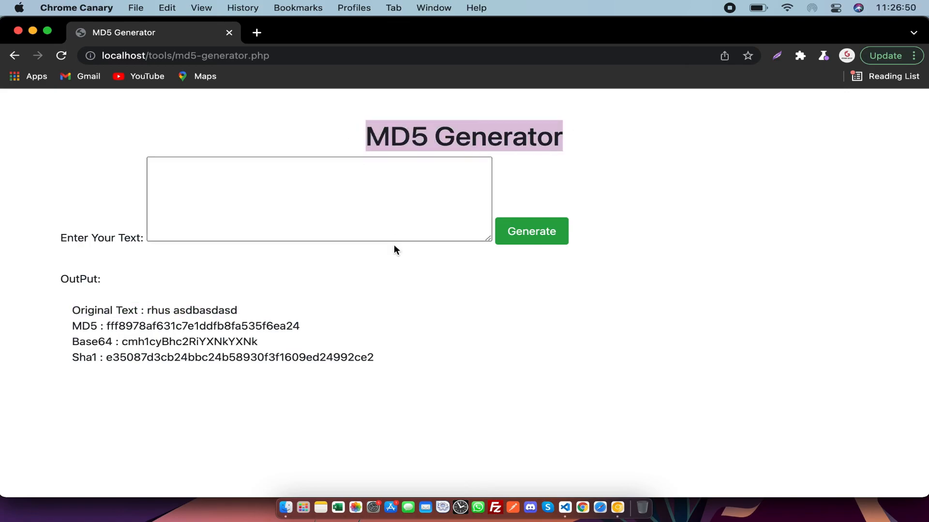